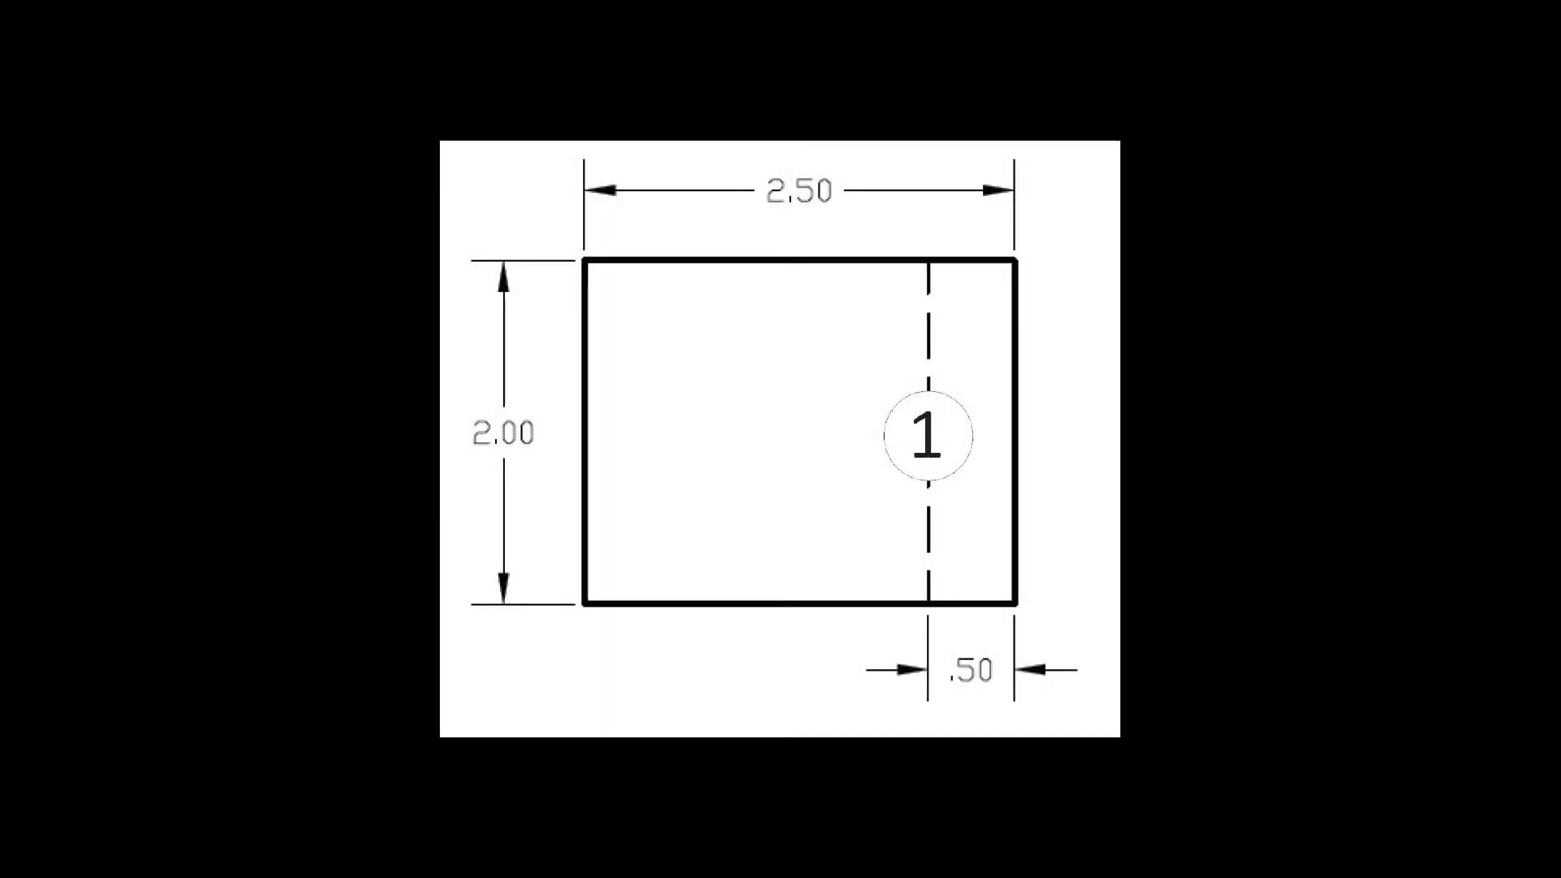
Highlight circled operation 1 on the dashed line .50 from the rectangle's edge.
{"action": "left_click", "coordinate": [927, 437]}
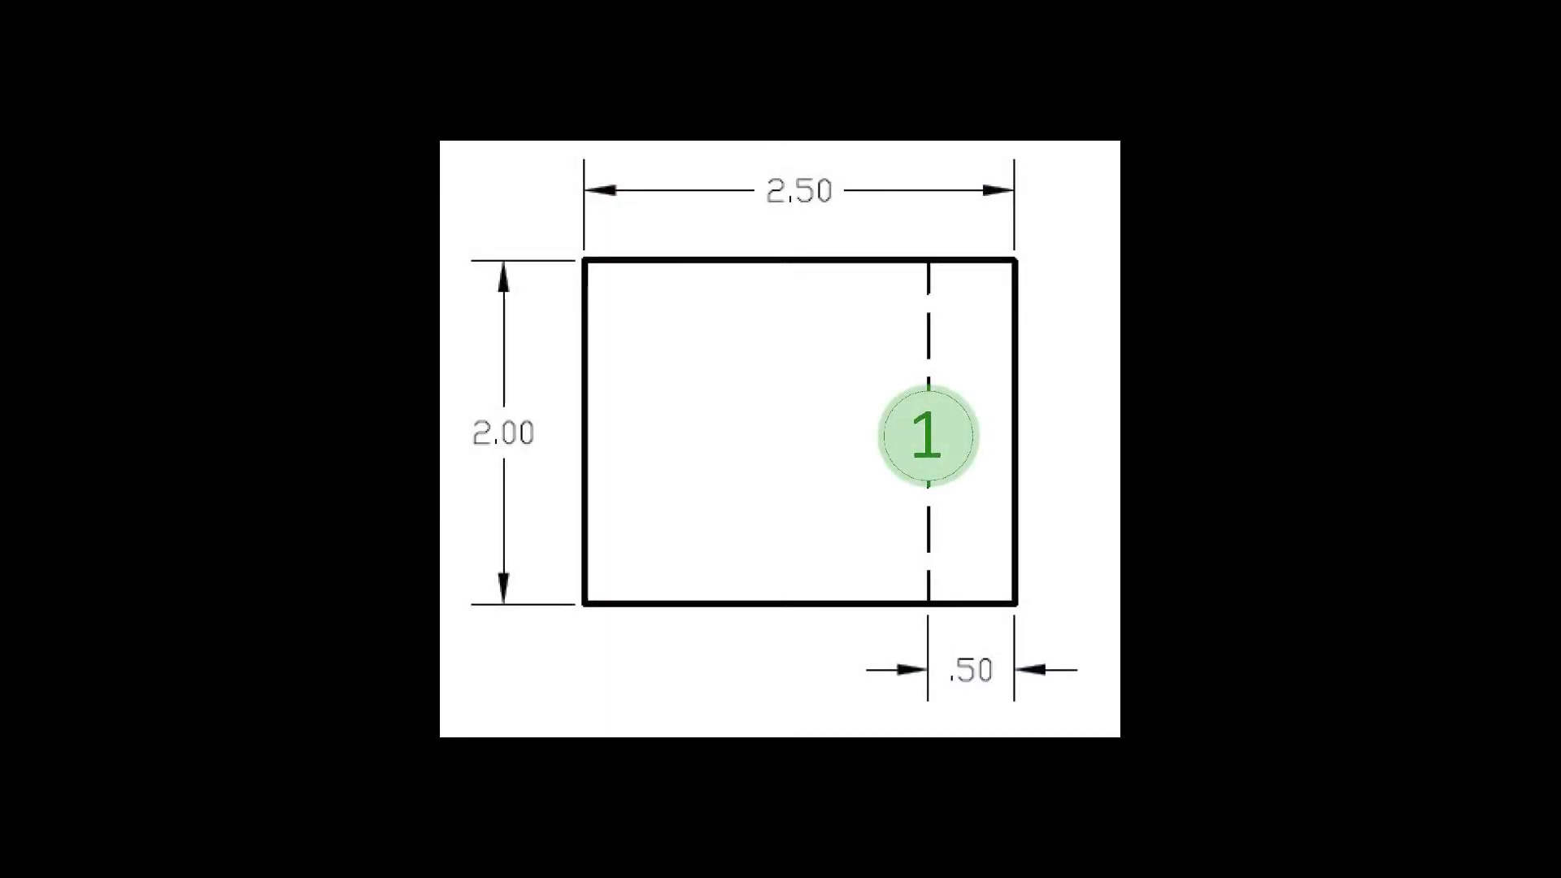